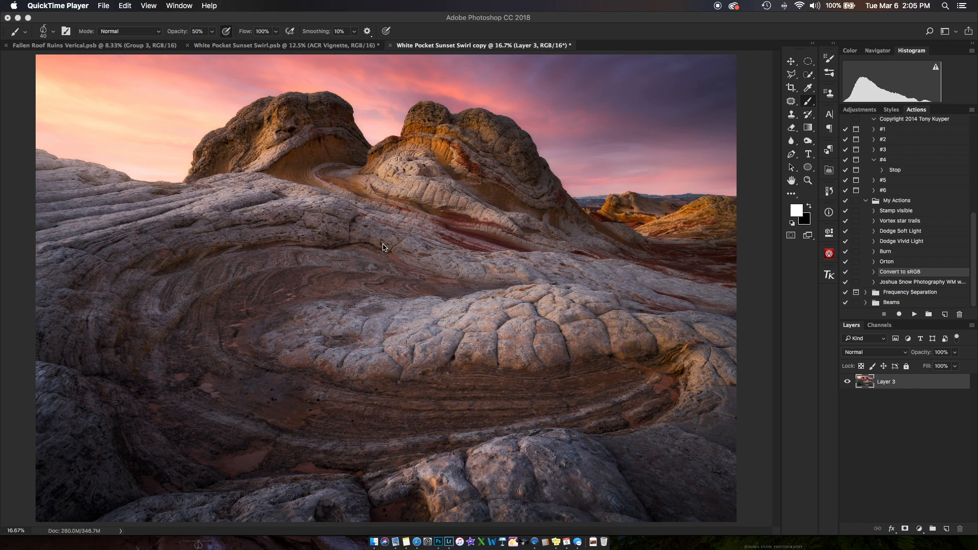
pyautogui.moveTo(484, 217)
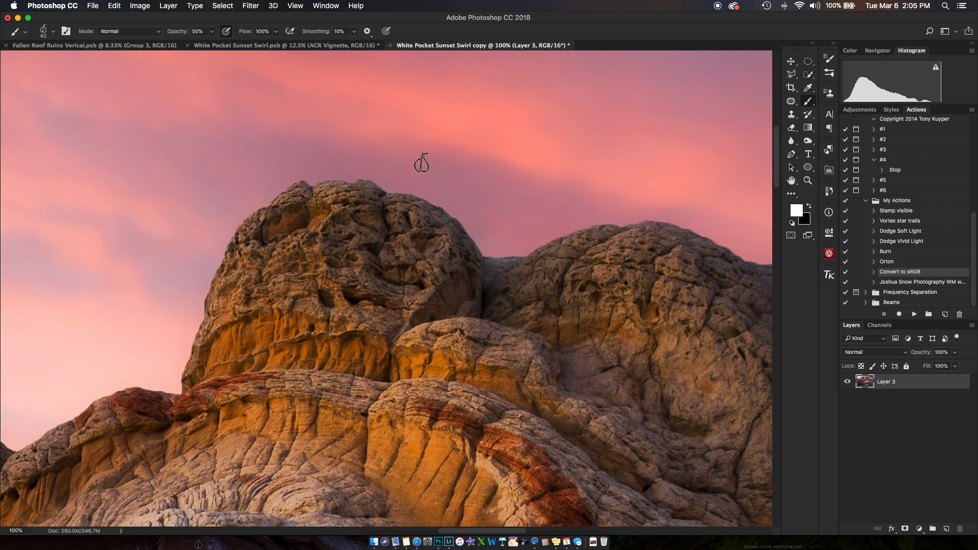
pyautogui.moveTo(461, 174)
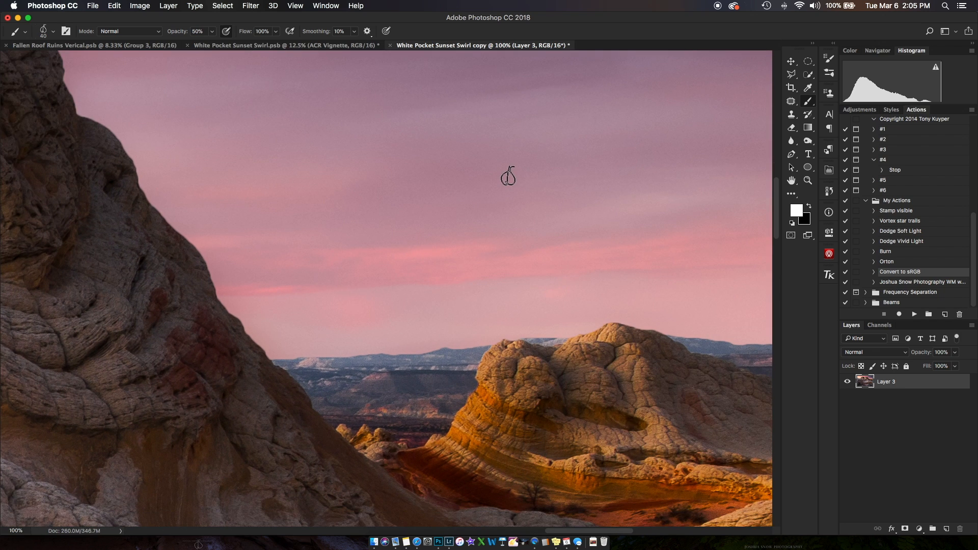
pyautogui.moveTo(593, 341)
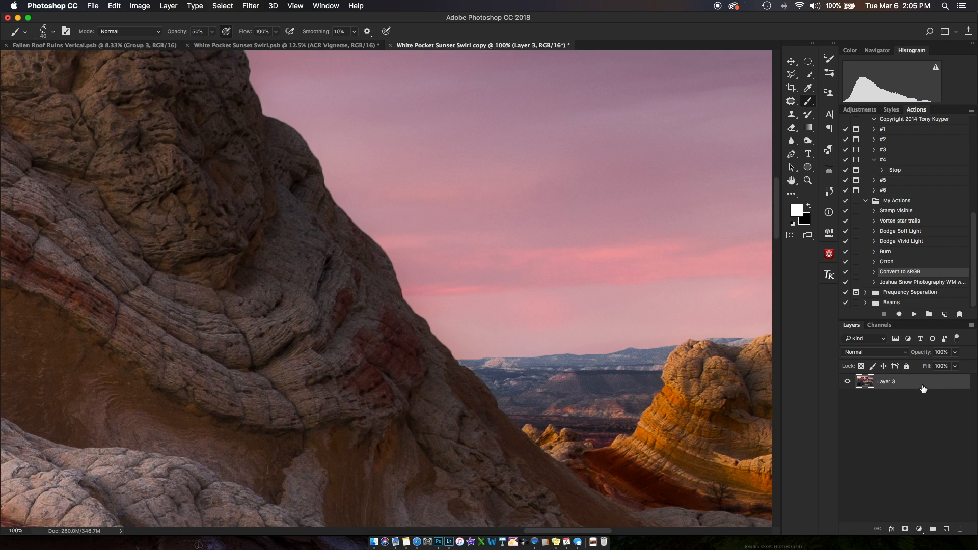
# Duplicate the photo layer, apply High Pass to the copy and set its blend mode to Vivid Light.
pyautogui.press('cmd+j')
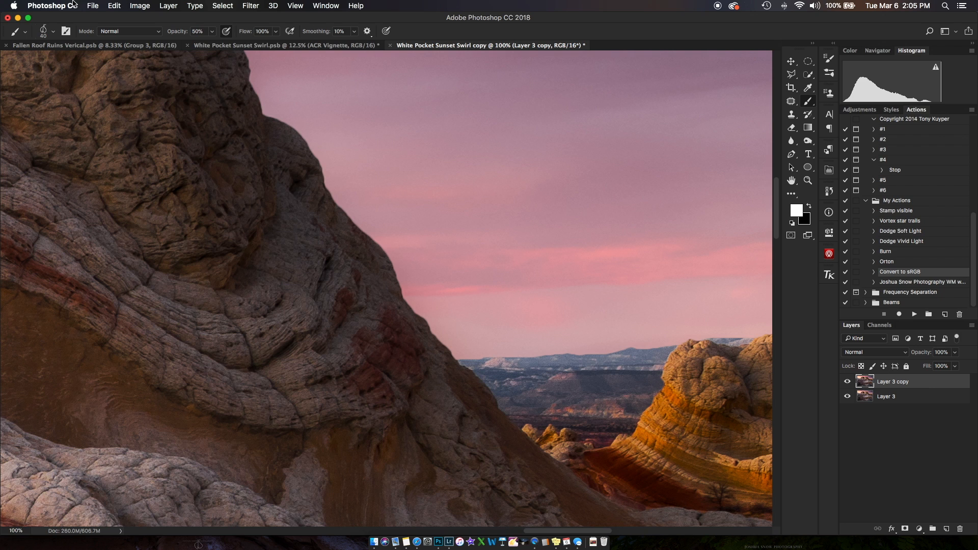
pyautogui.click(251, 6)
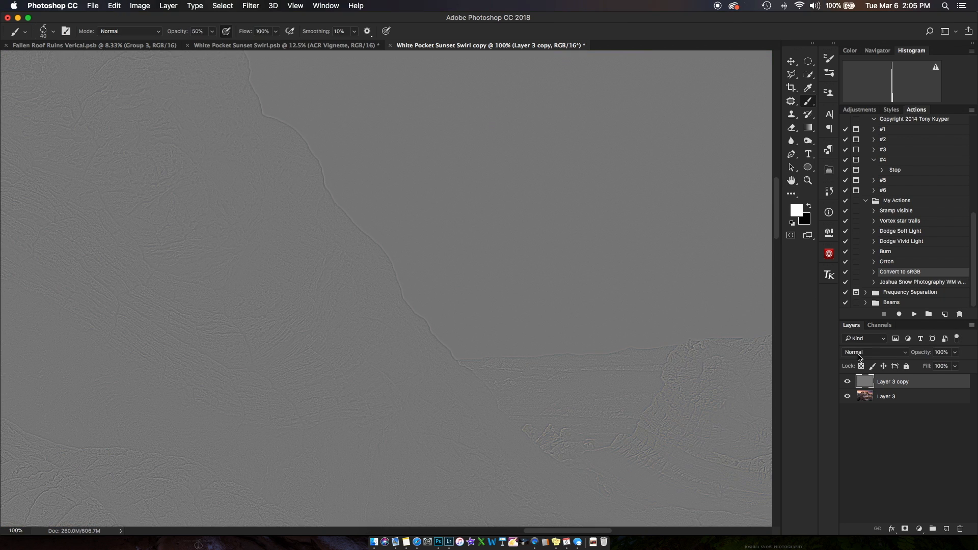
pyautogui.click(874, 352)
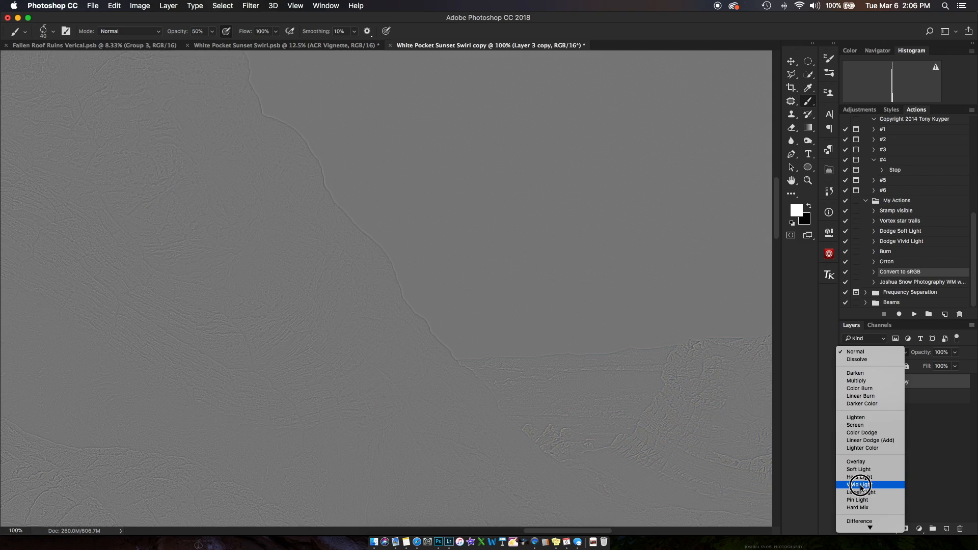
pyautogui.click(860, 485)
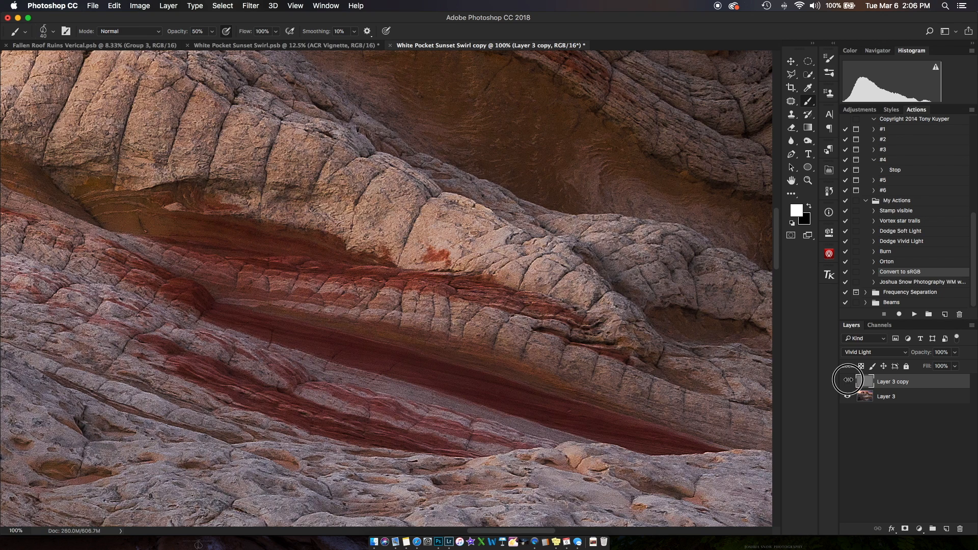
# Toggle the sharpening copy's visibility to compare before and after, leaving it hidden.
pyautogui.click(849, 381)
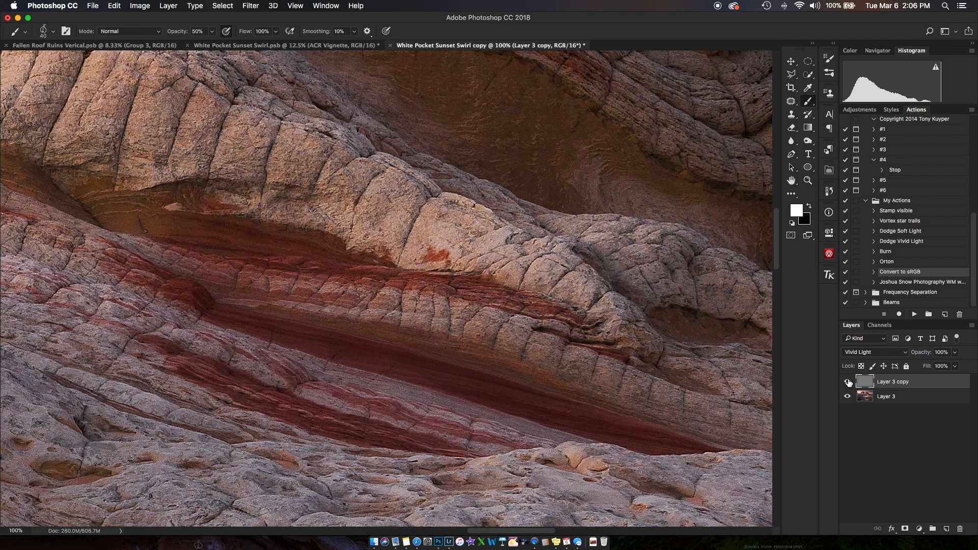
pyautogui.click(848, 382)
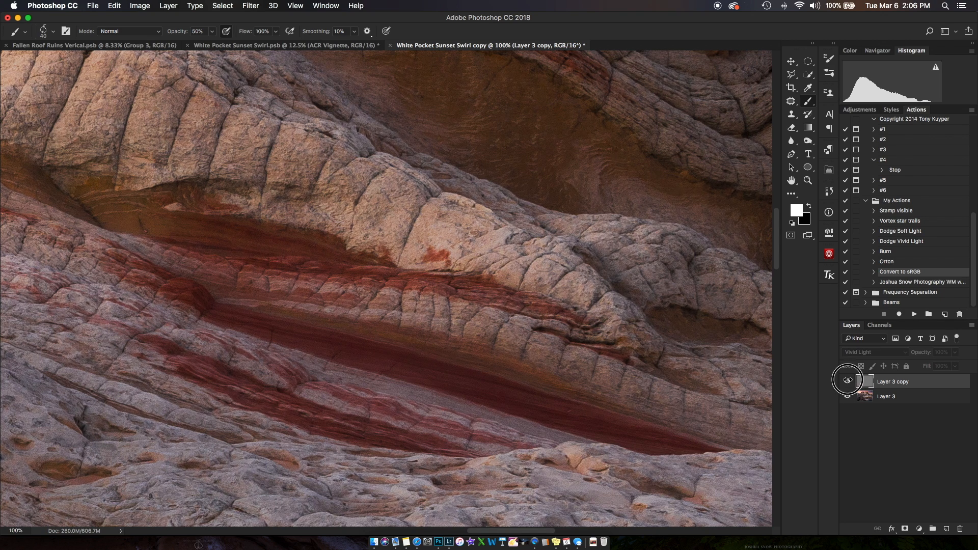
pyautogui.click(848, 381)
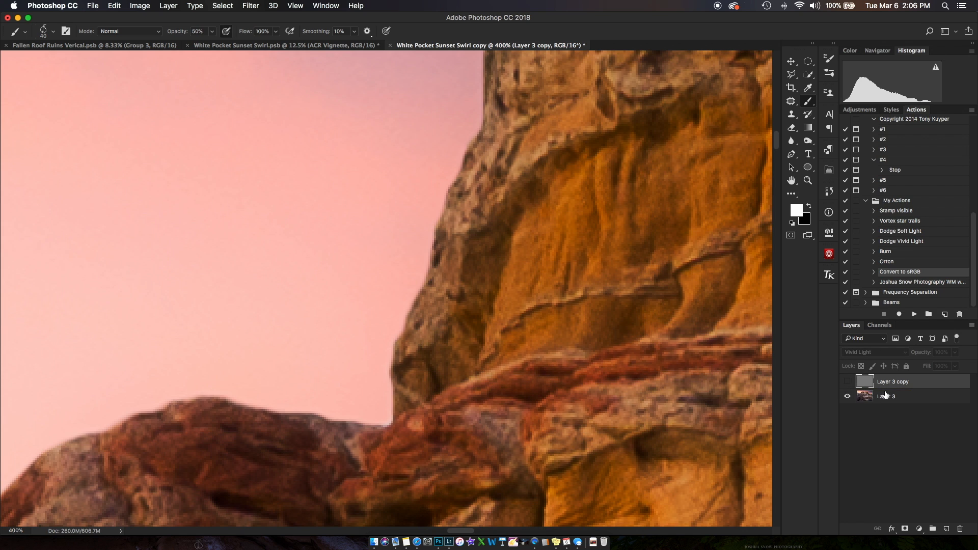
# Select the base photo, duplicate a channel as Alpha 1 and run Find Edges on it.
pyautogui.click(886, 397)
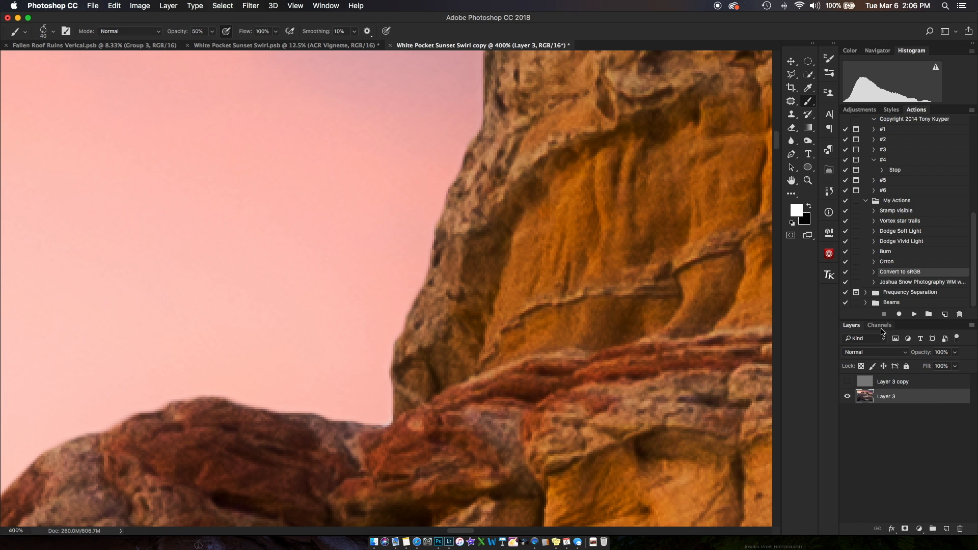
pyautogui.click(880, 324)
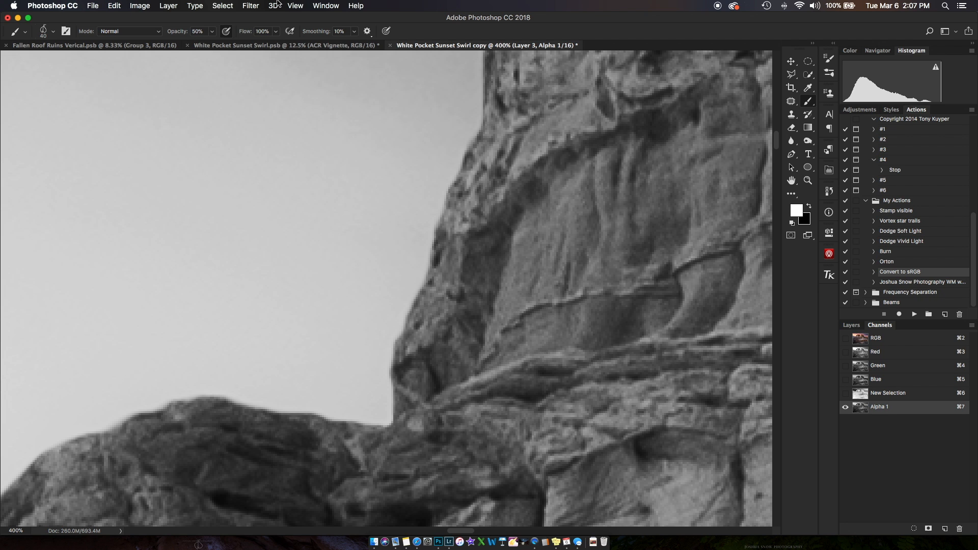
pyautogui.click(250, 6)
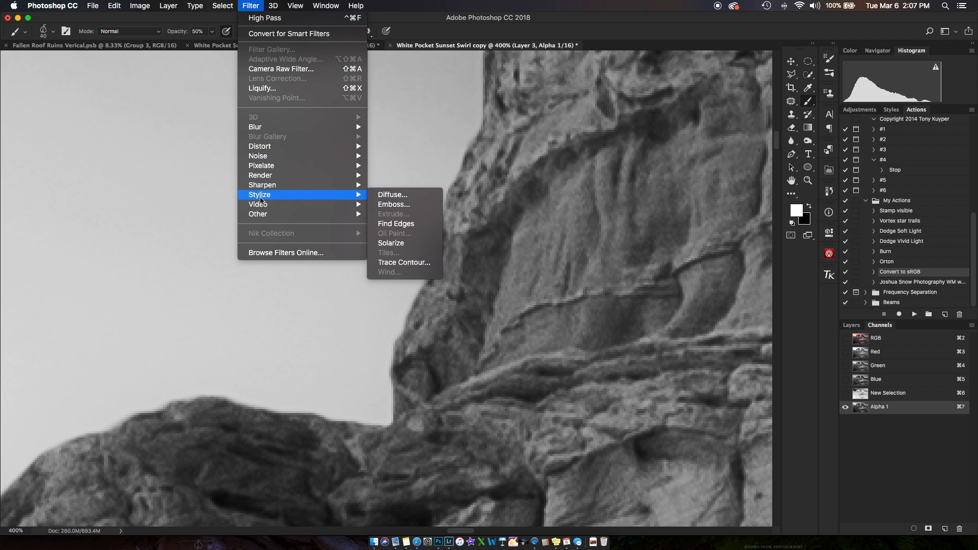
pyautogui.click(395, 224)
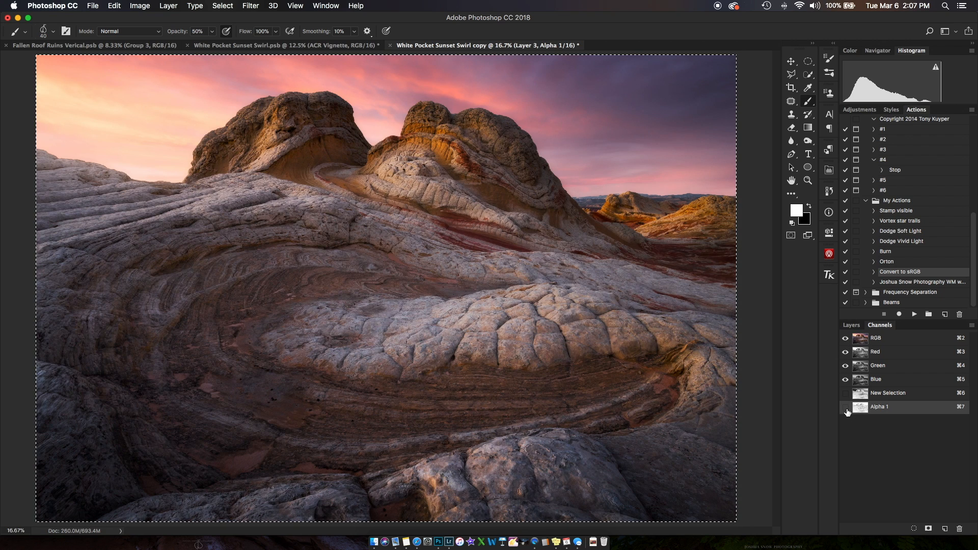
# Add a layer mask from the edge selection to the sharpening copy, then disable it.
pyautogui.click(851, 325)
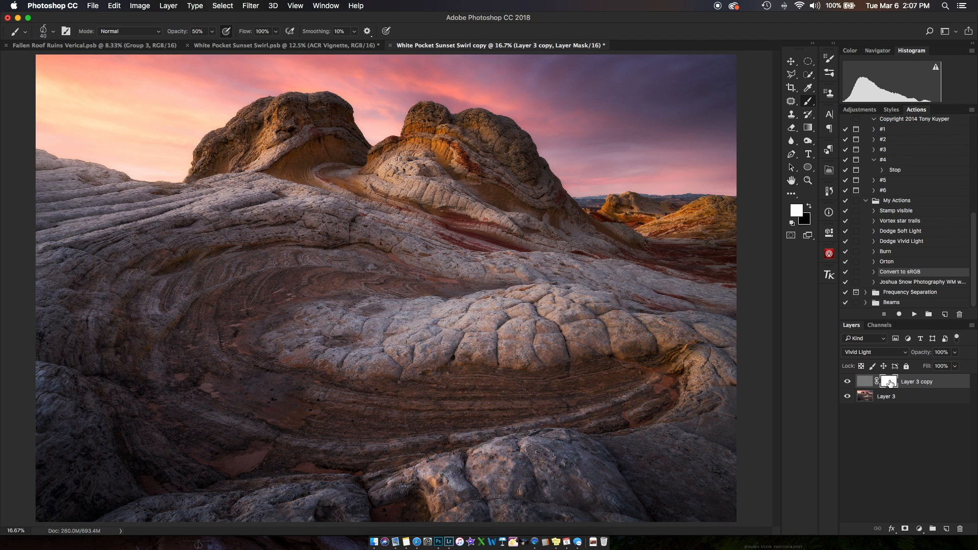
pyautogui.click(880, 325)
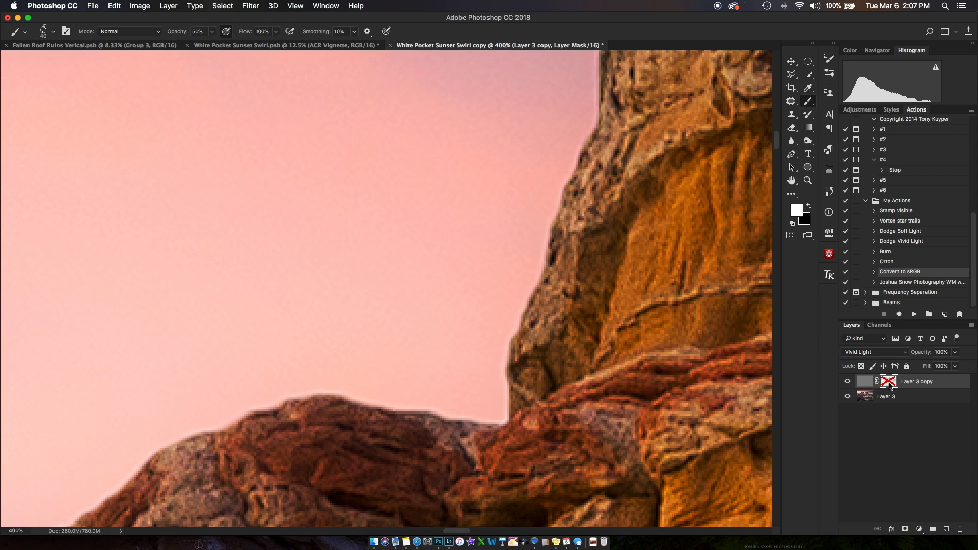
# Re-enable the find-edges mask and display it alone as a black-and-white edge pattern.
pyautogui.click(889, 381)
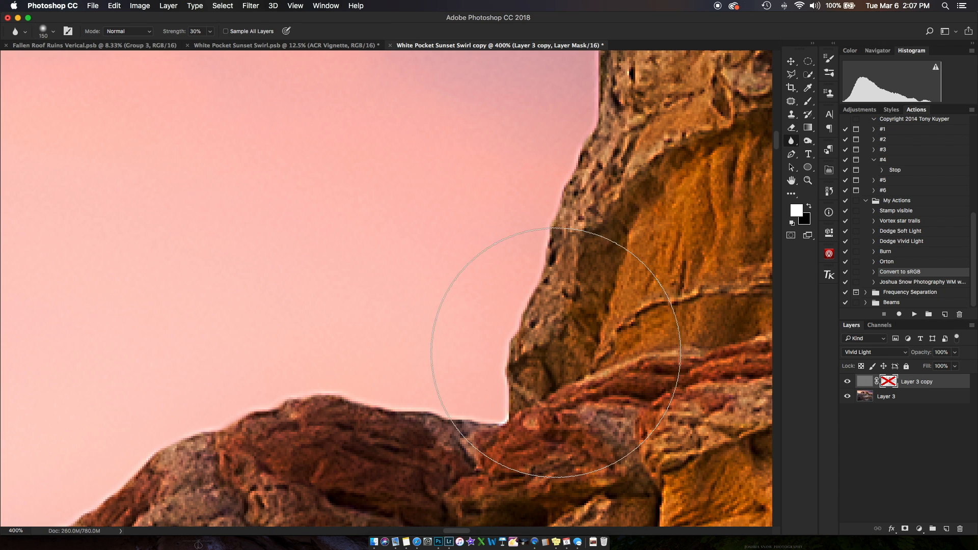
pyautogui.moveTo(490, 406)
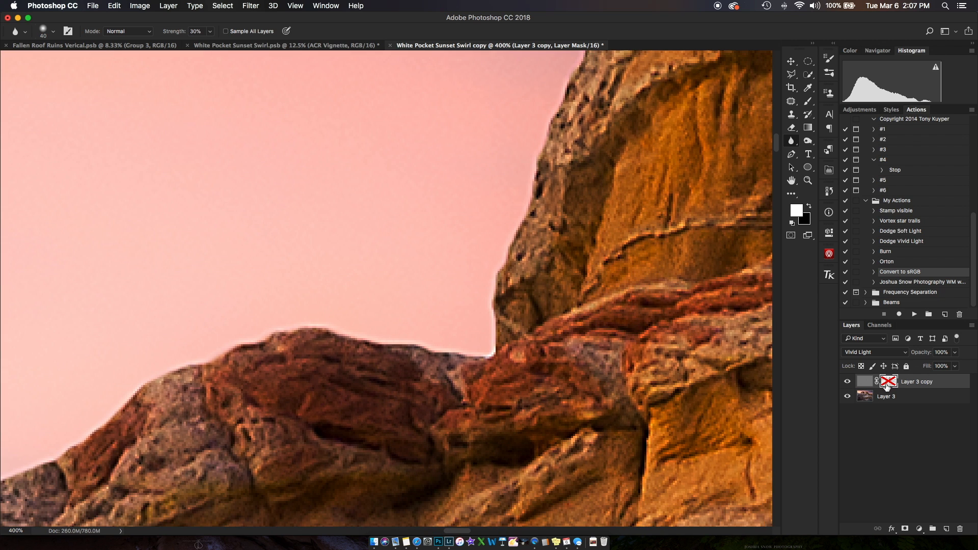
pyautogui.click(889, 381)
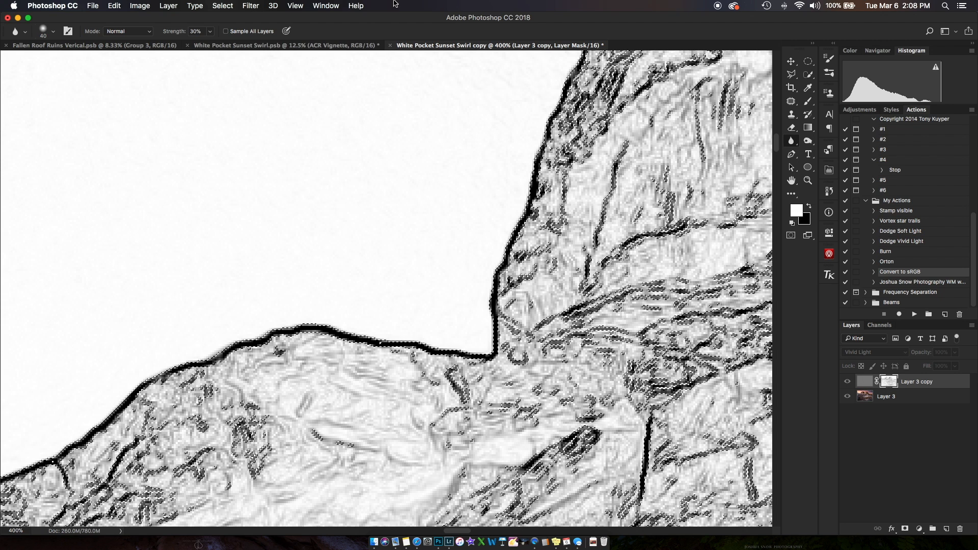
# Deselect, return to the colour photo view and toggle the masked sharpening copy's visibility.
pyautogui.click(222, 6)
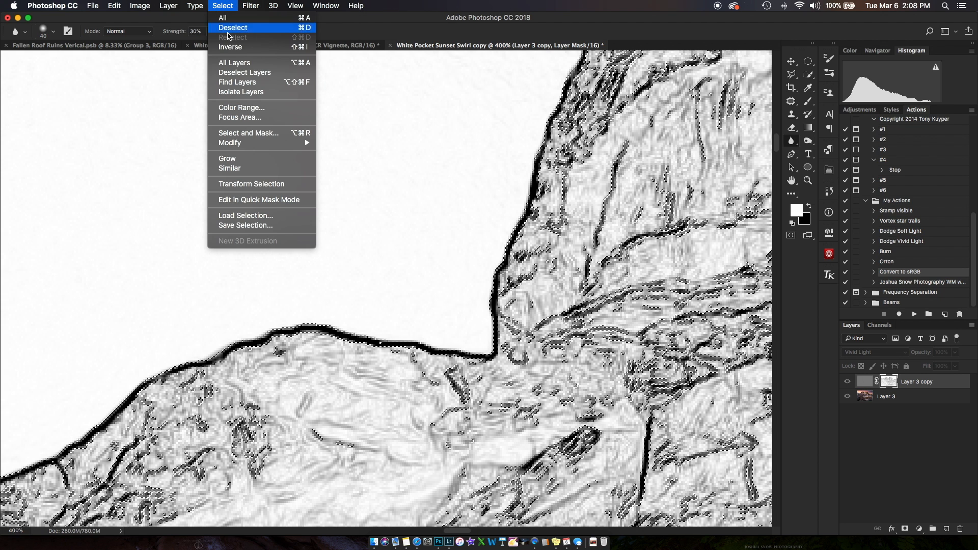
pyautogui.click(234, 26)
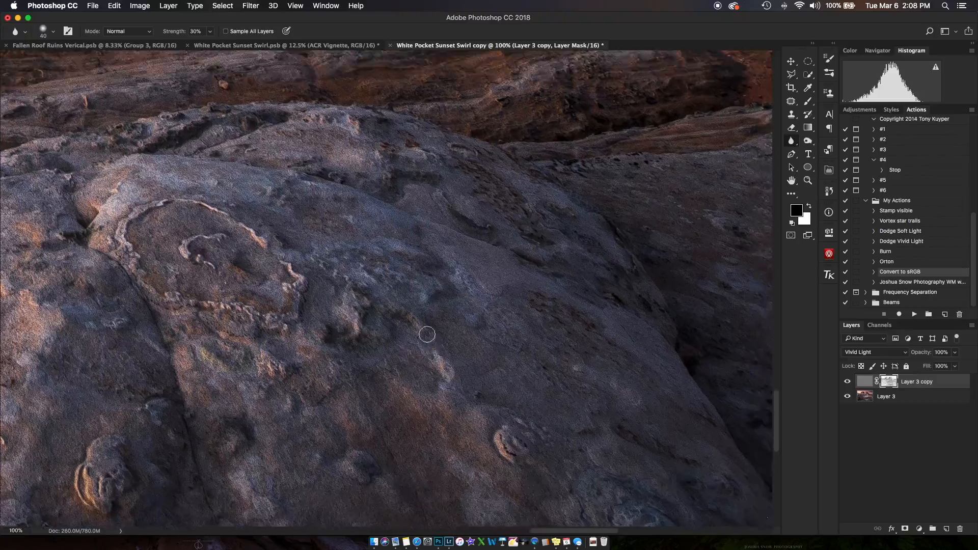
pyautogui.click(847, 381)
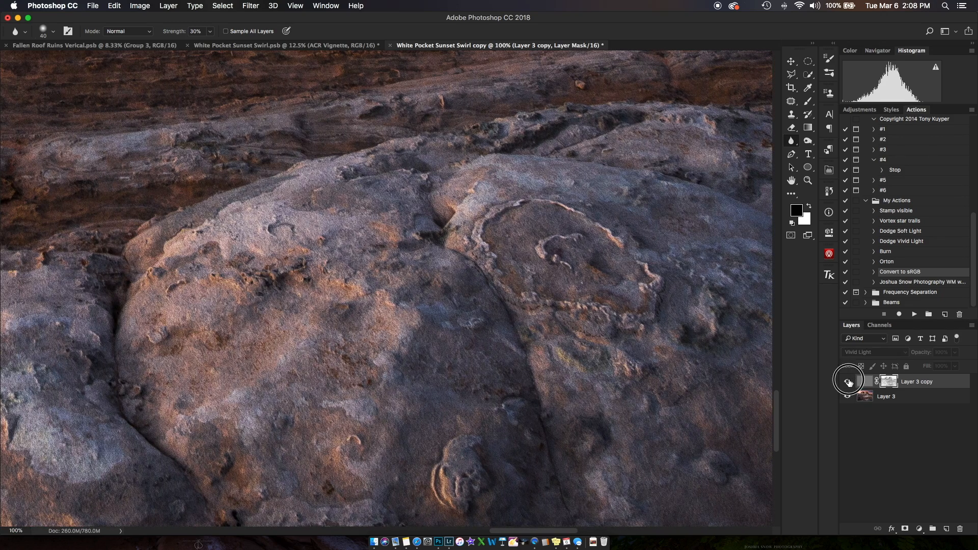
pyautogui.click(847, 382)
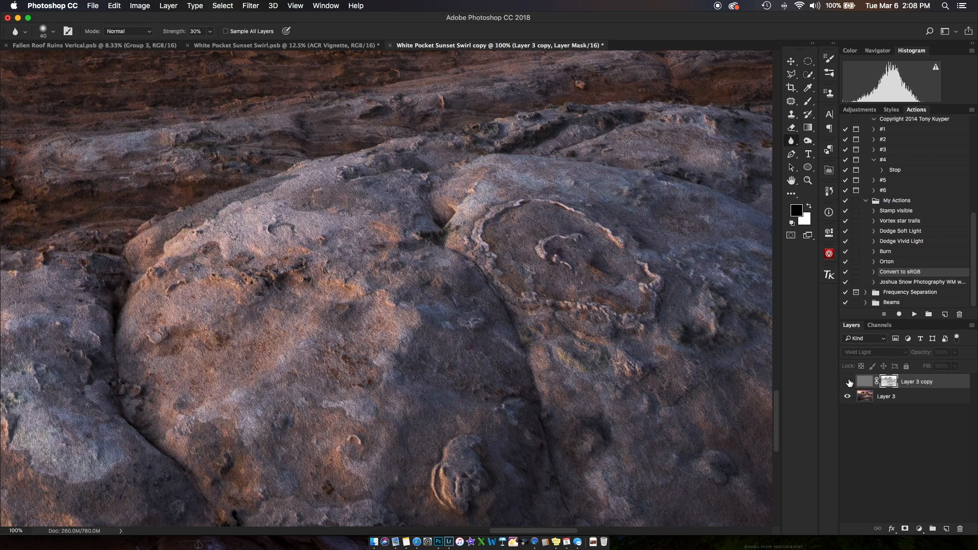